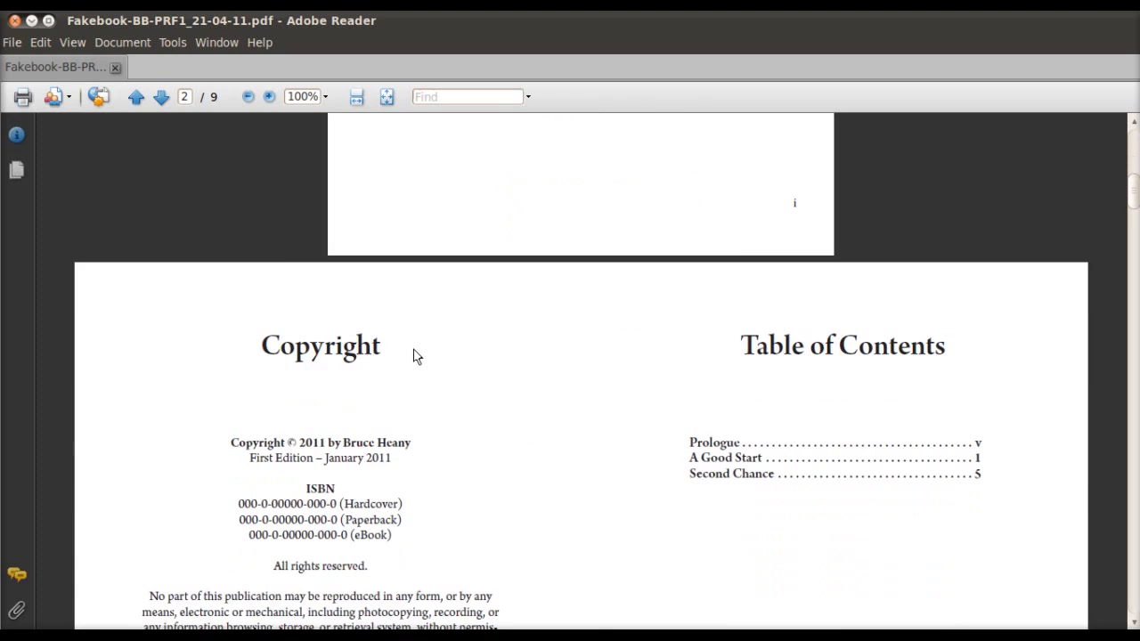
Return from the copyright page to page 1 with the Book Masthead
scroll("down", 3)
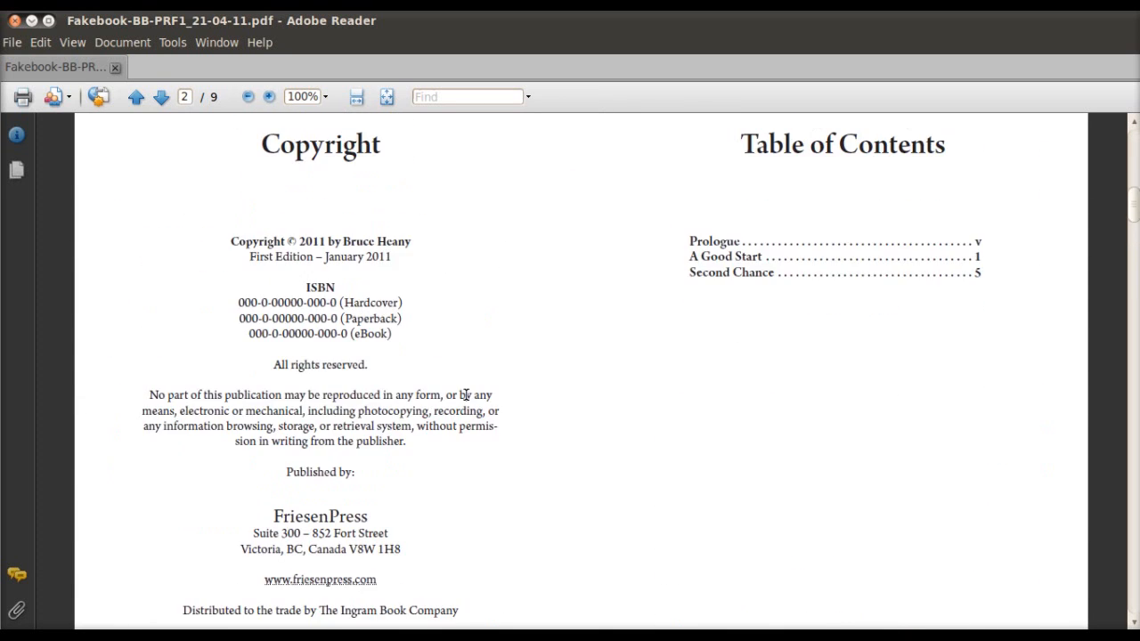
left_click(136, 96)
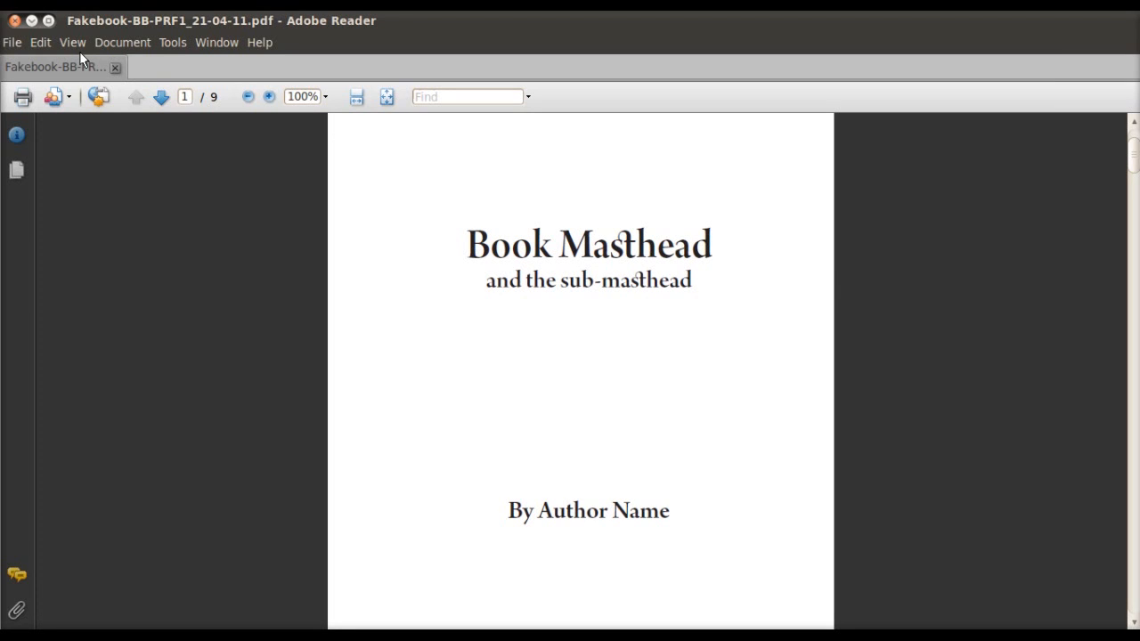
mouse_move(73, 44)
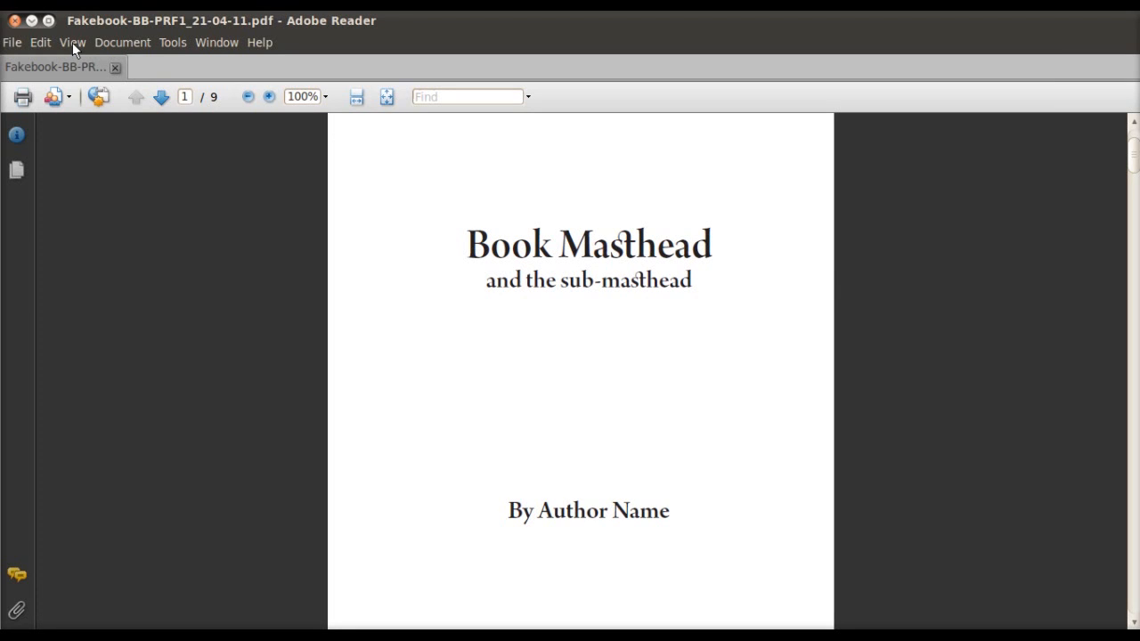
Show the Comment & Markup toolbar via View > Toolbars
left_click(71, 43)
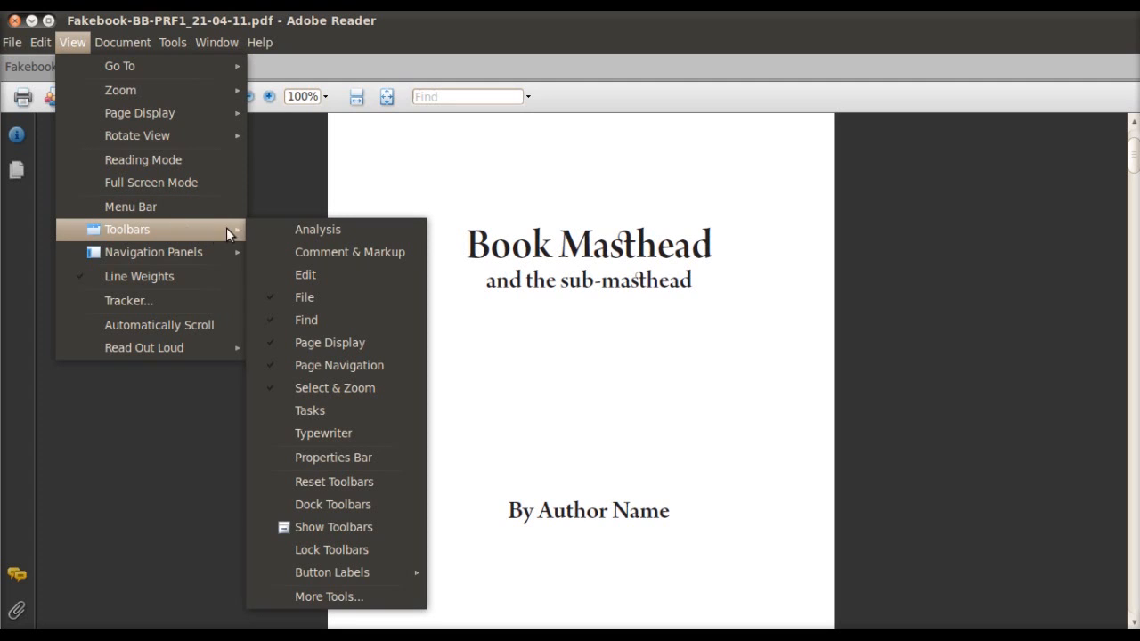
mouse_move(317, 228)
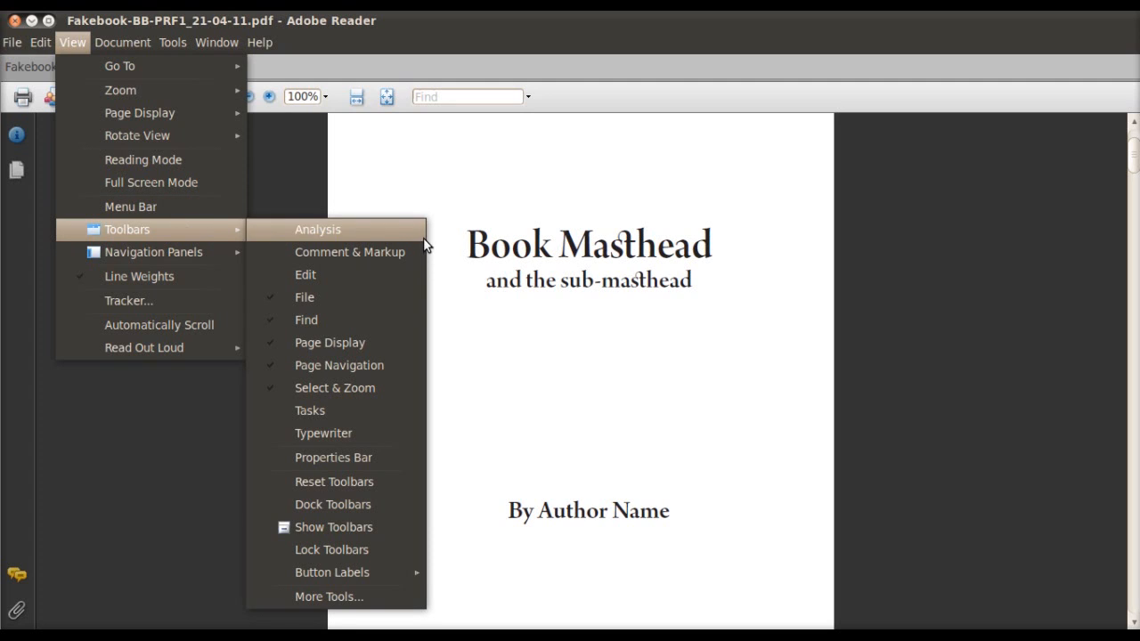
mouse_move(349, 253)
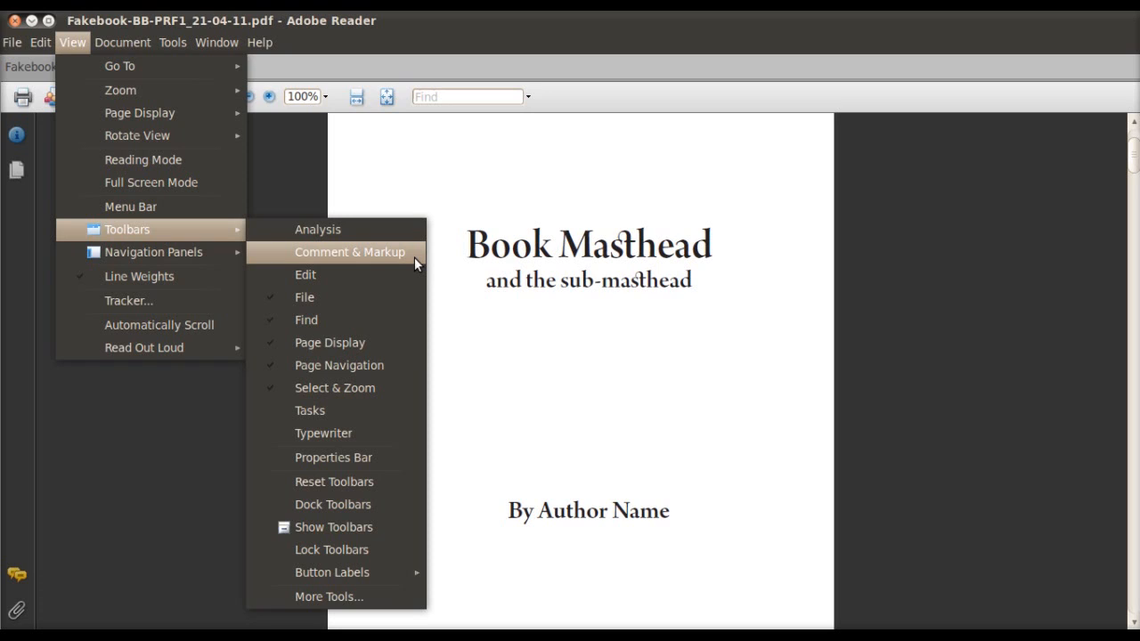
mouse_move(372, 259)
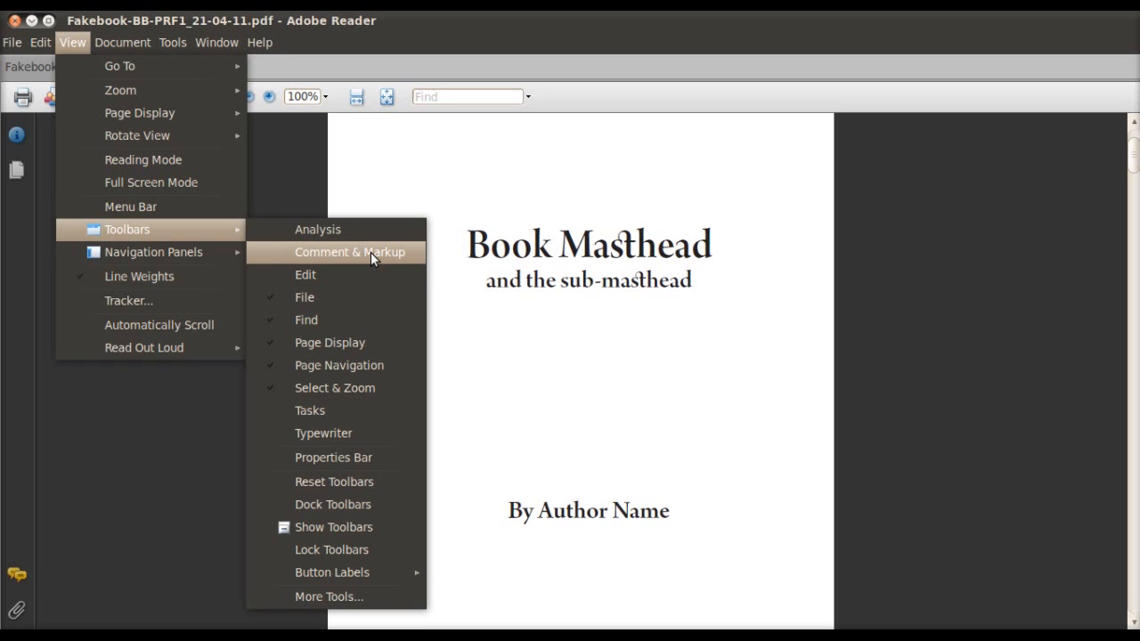
left_click(349, 253)
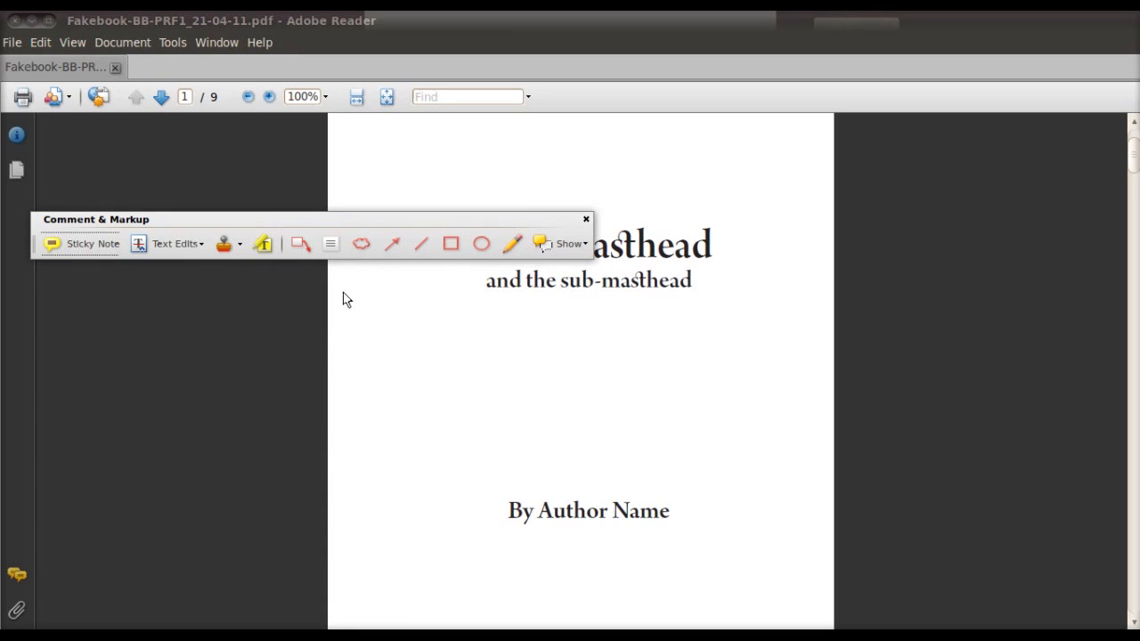
mouse_move(412, 210)
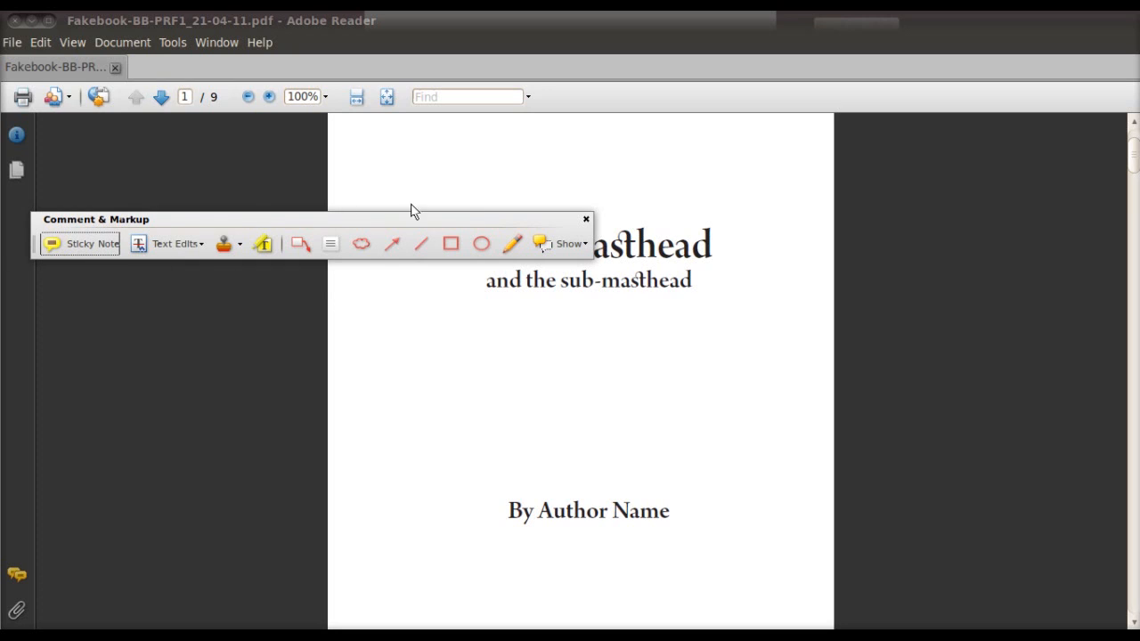
mouse_move(131, 278)
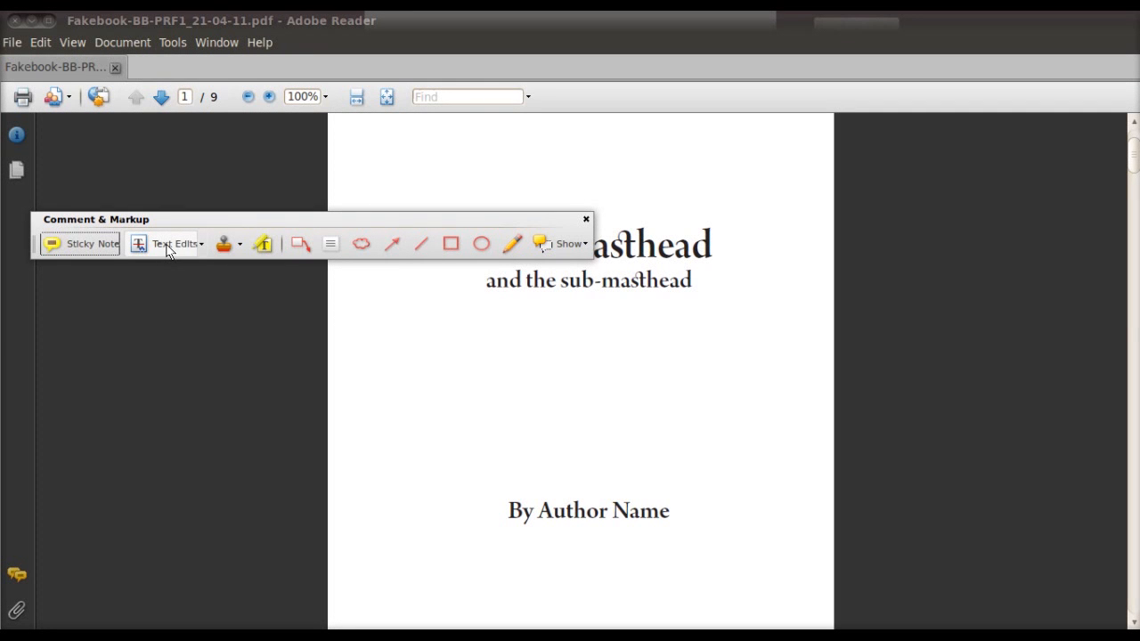
Start Text Edits markup and dismiss the Indicating Text Edits info dialog
left_click(175, 242)
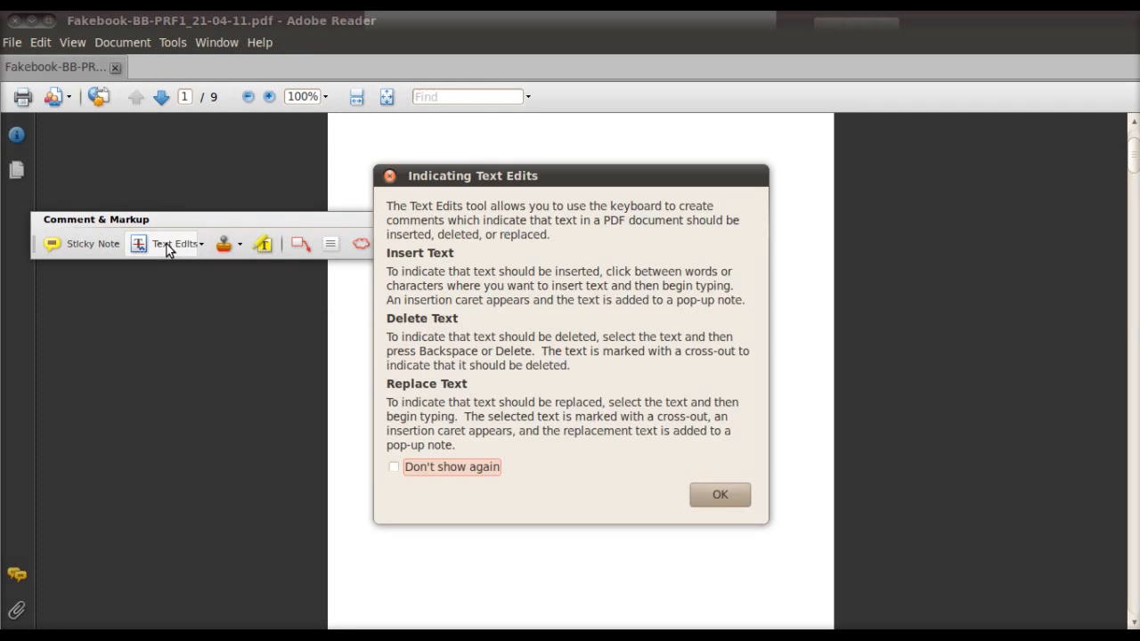
mouse_move(571, 278)
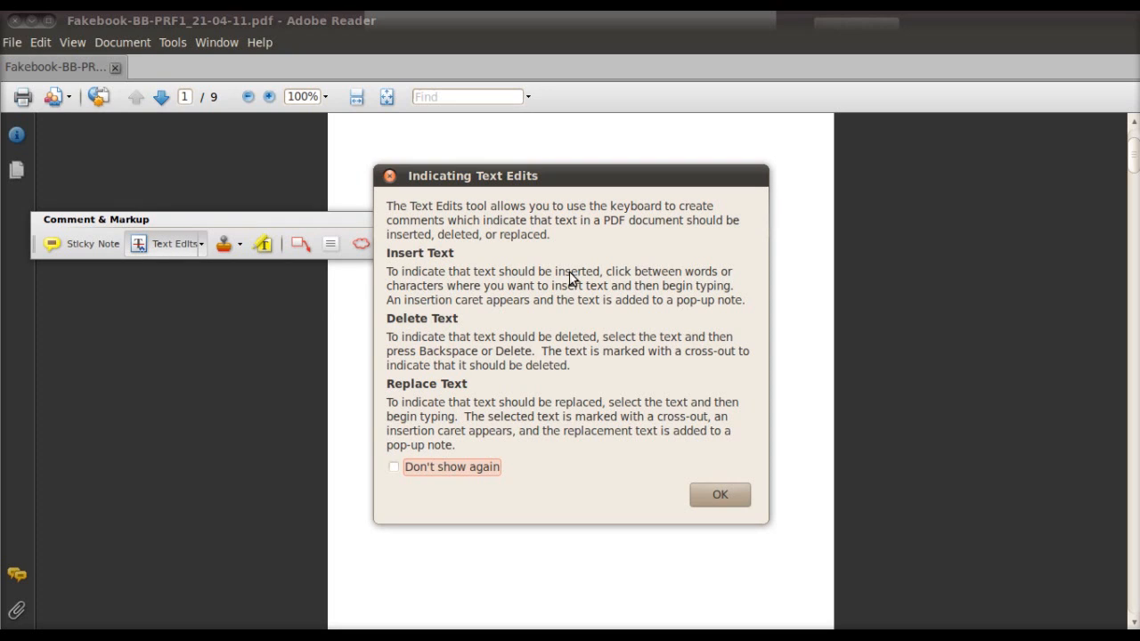
mouse_move(704, 335)
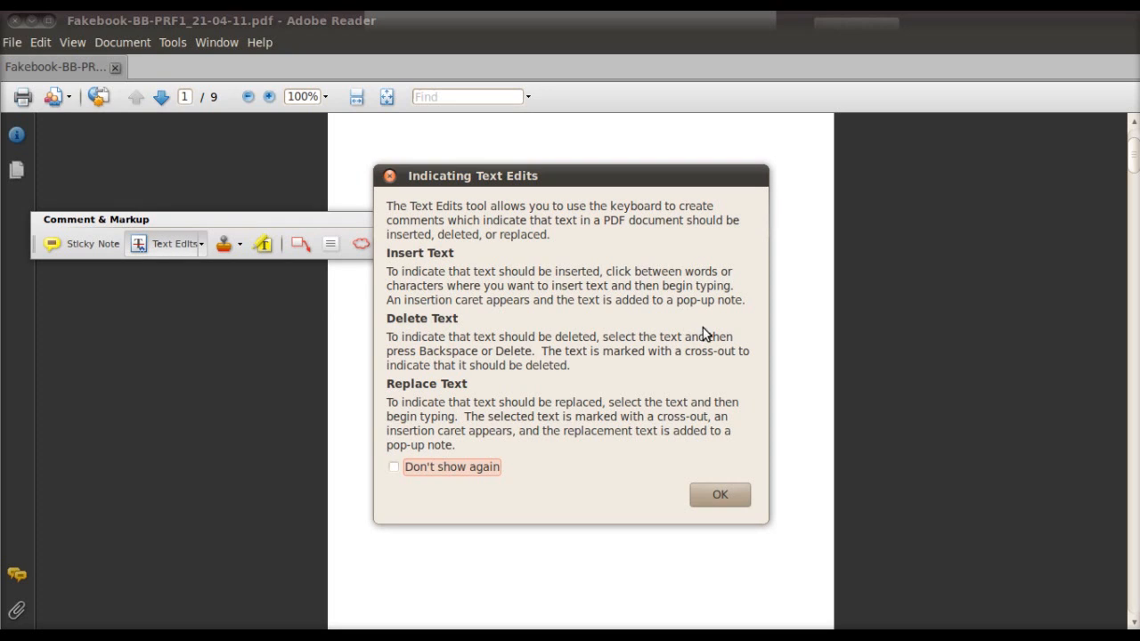
mouse_move(755, 397)
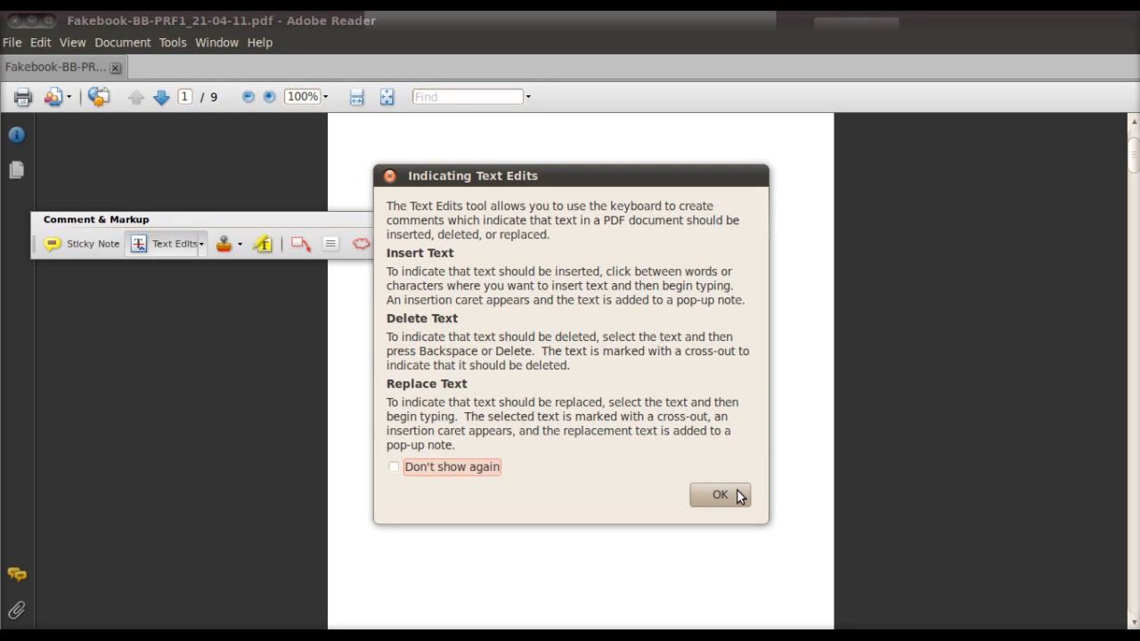
left_click(720, 495)
type("Introduction")
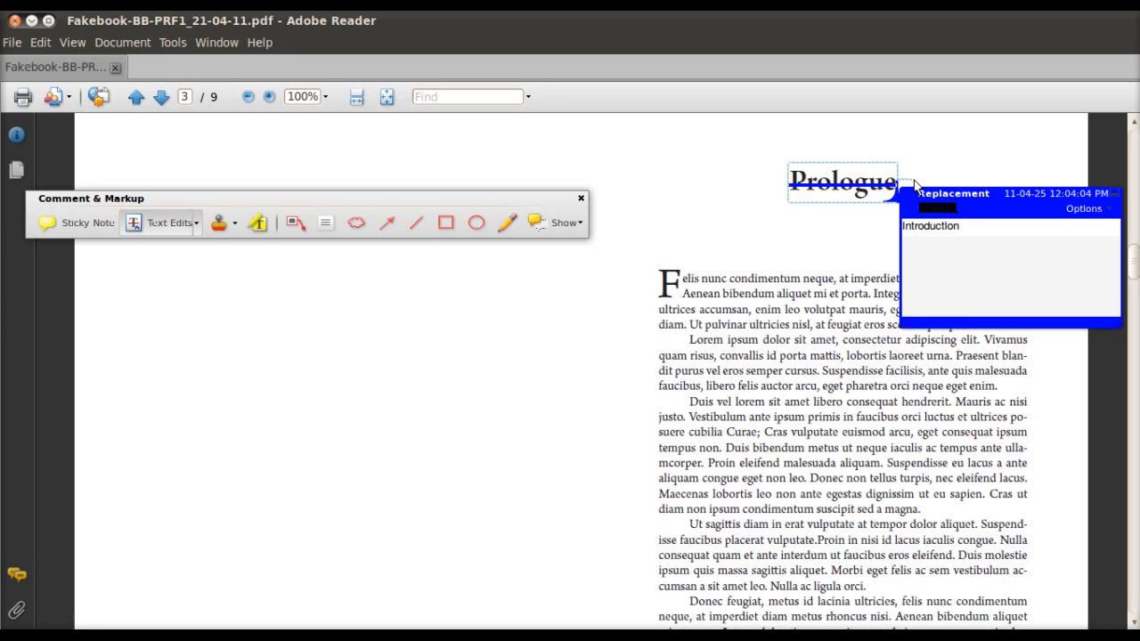
Close the 'Introduction' replacement pop-up on the Prologue heading
left_click(929, 225)
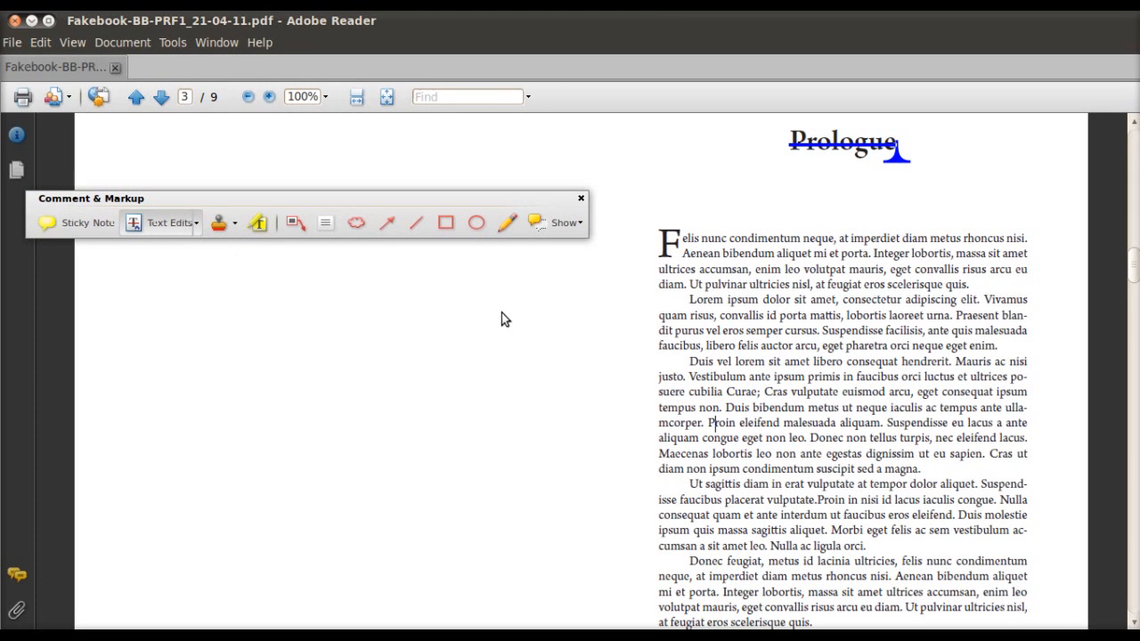
mouse_move(1080, 357)
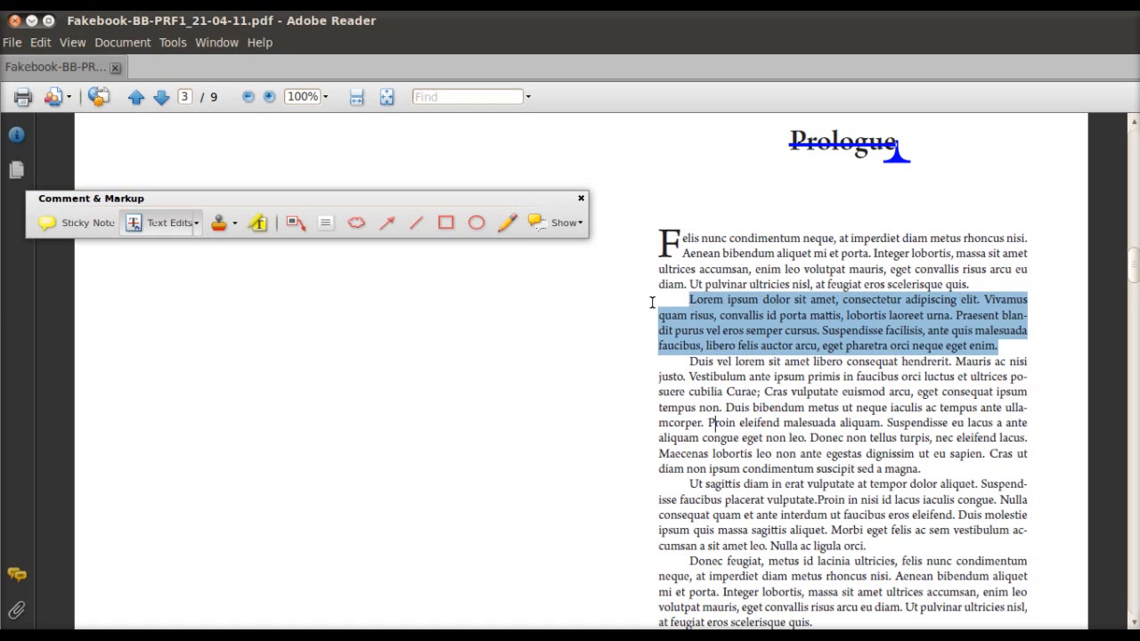
mouse_move(627, 317)
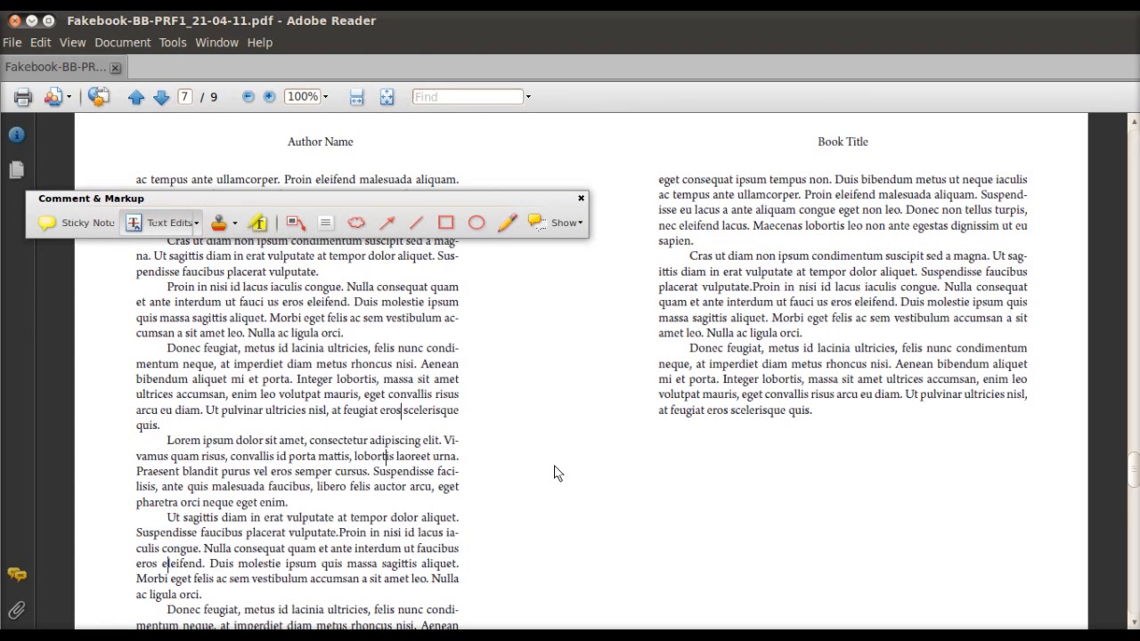
mouse_move(890, 435)
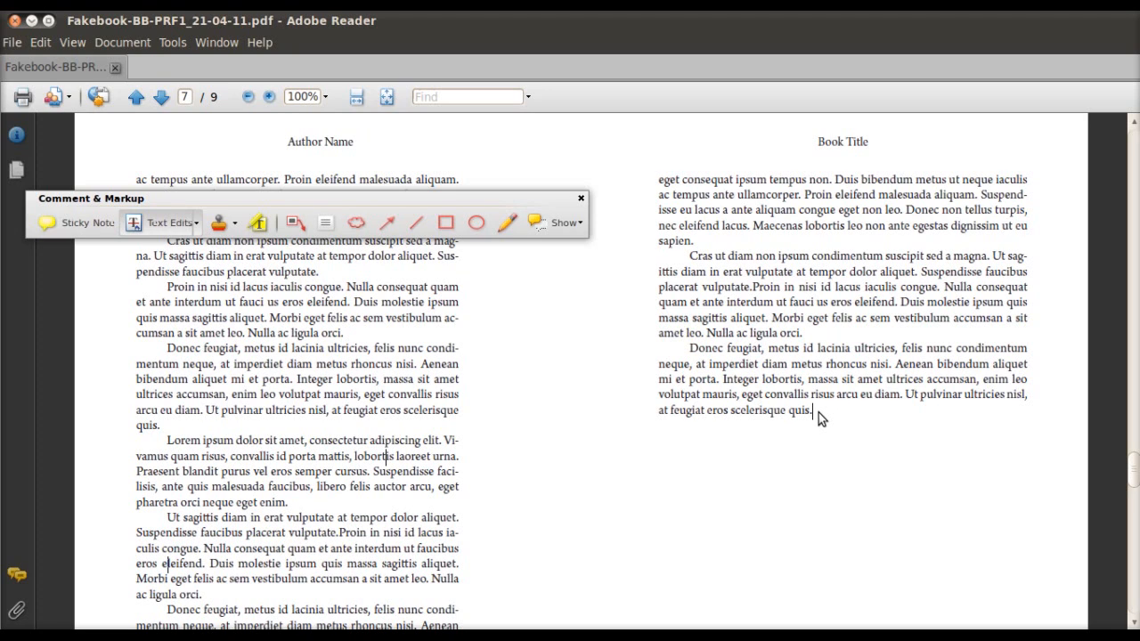
Add an Inserted Text note reading 'New text.' after the last paragraph on page 7
left_click(810, 413)
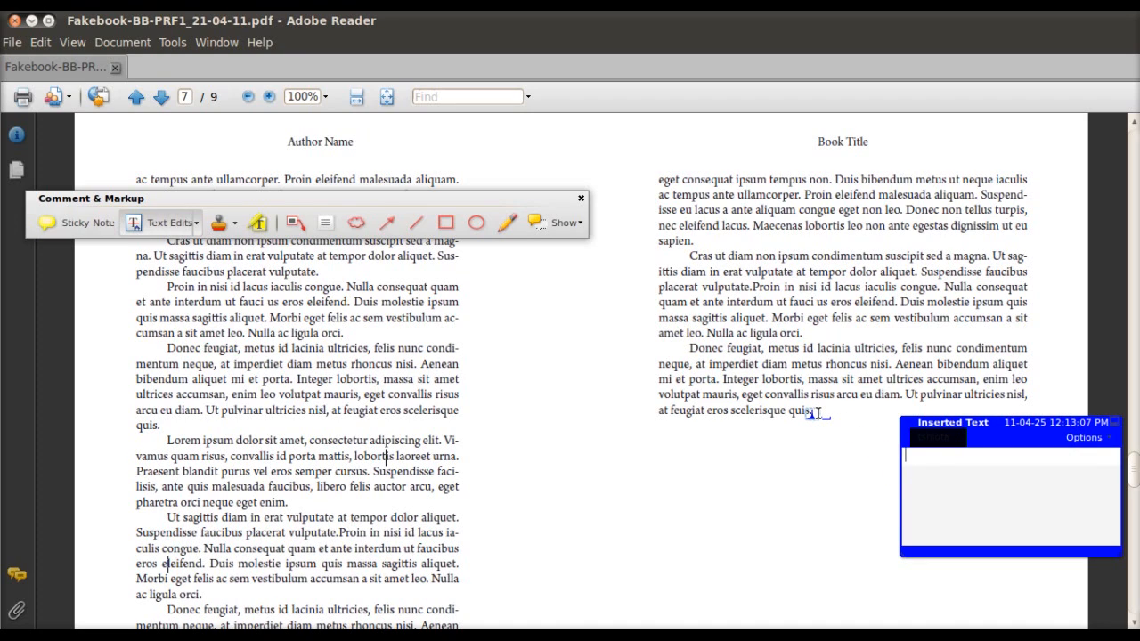
type("New")
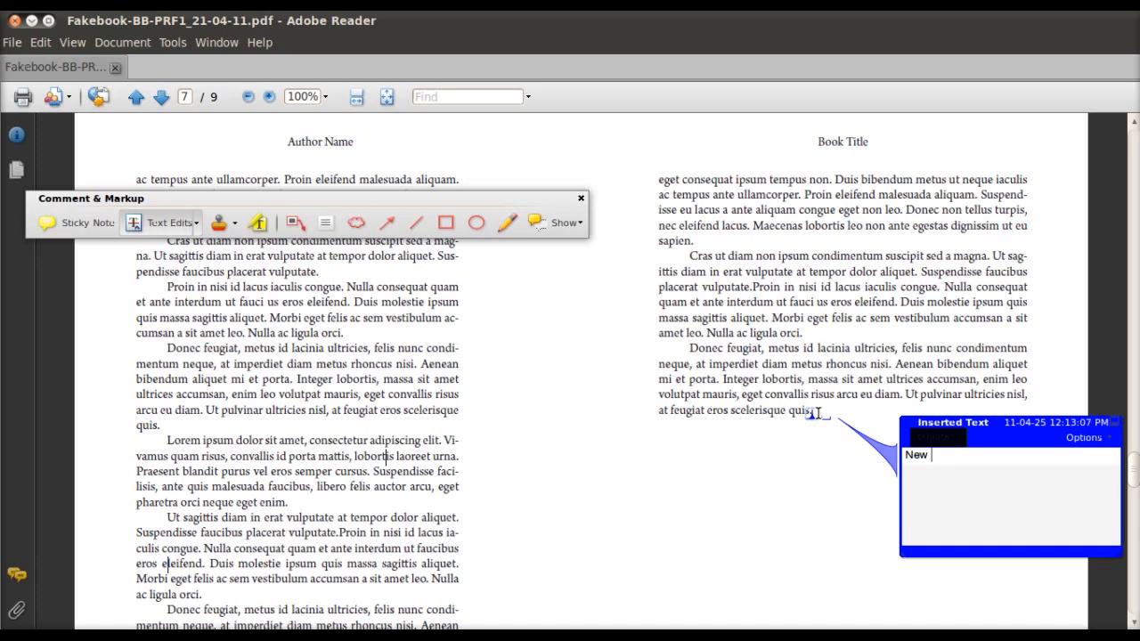
type("text")
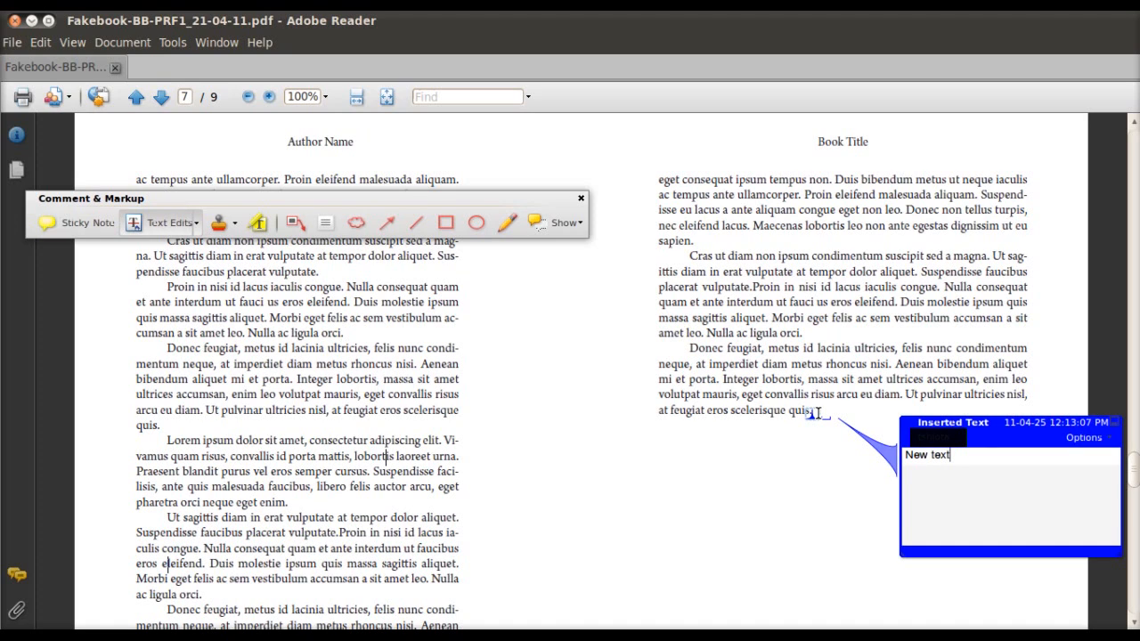
type(".")
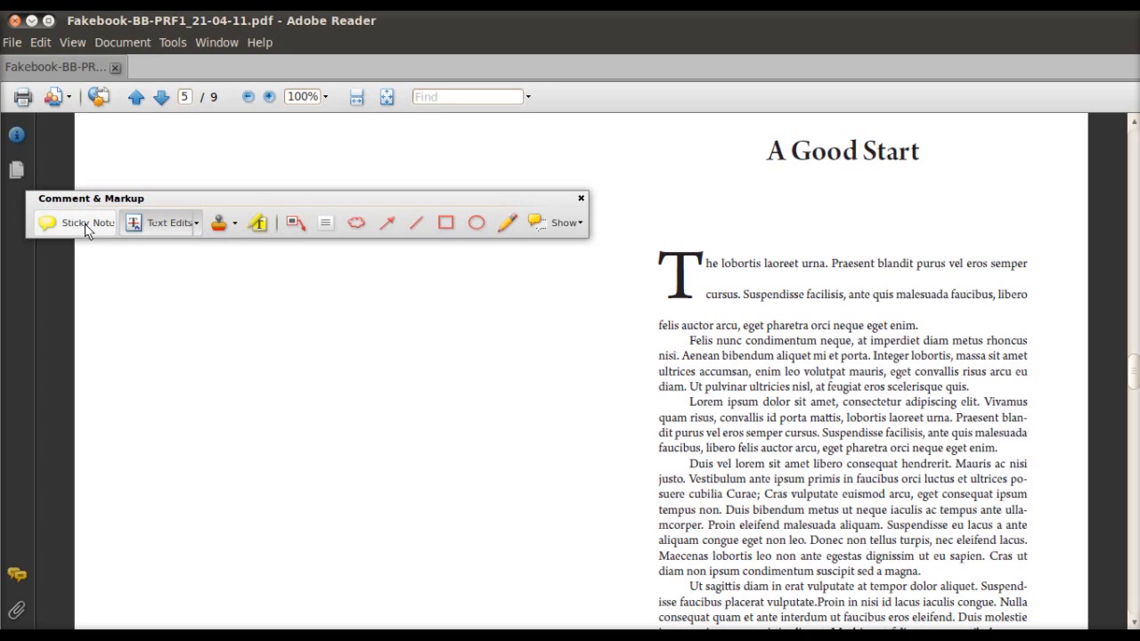
mouse_move(85, 223)
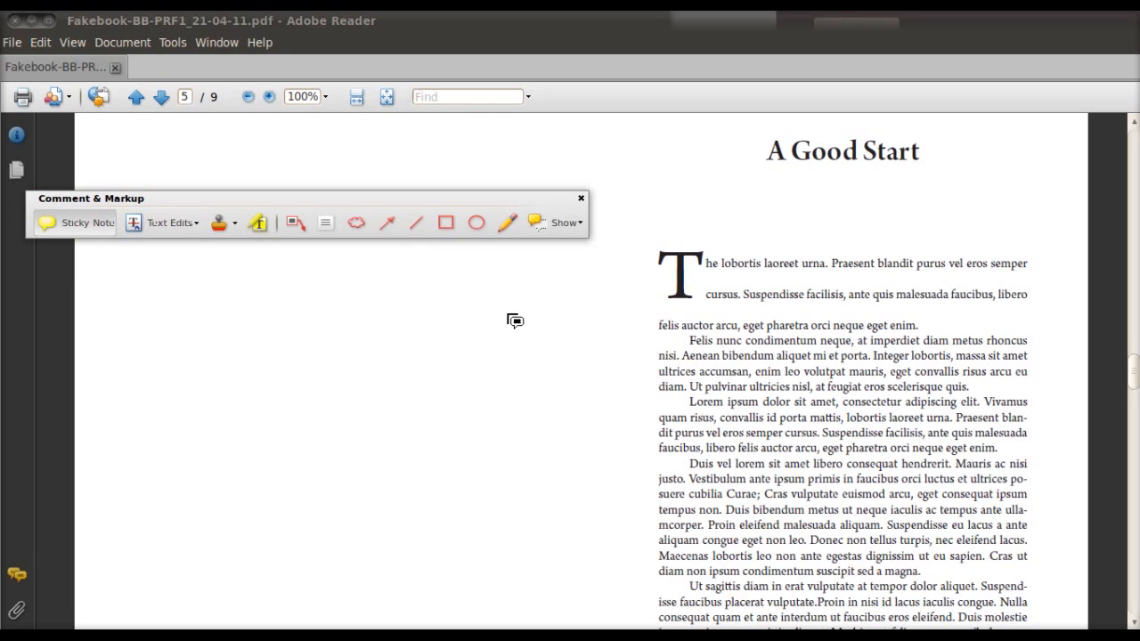
mouse_move(1004, 324)
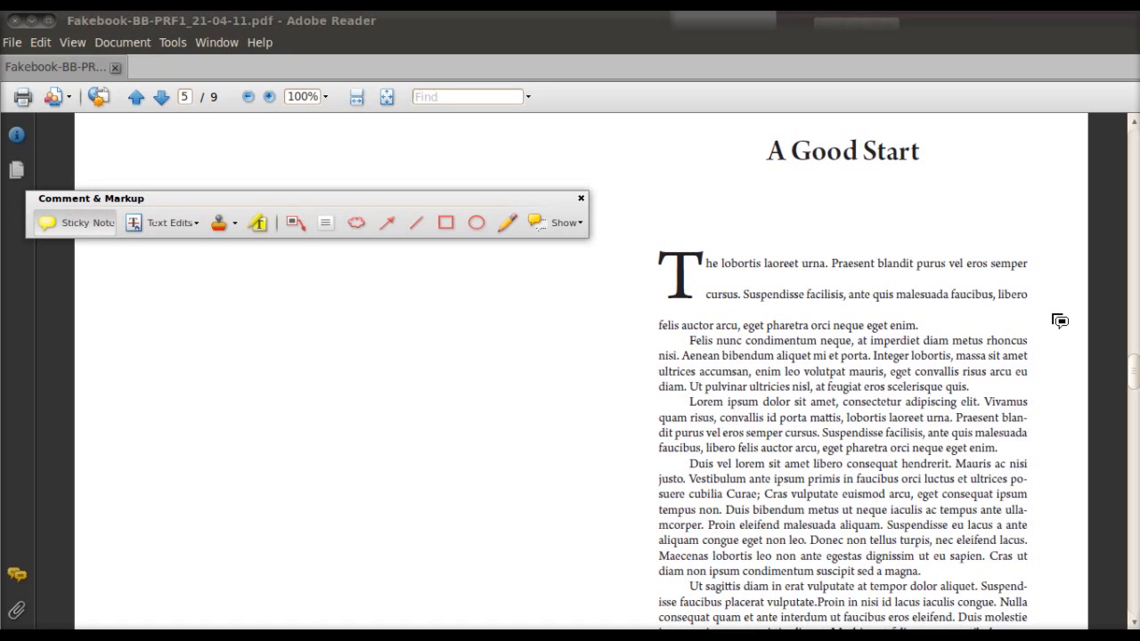
Place a sticky note beside the first paragraph of A Good Start and write its text
left_click(1058, 320)
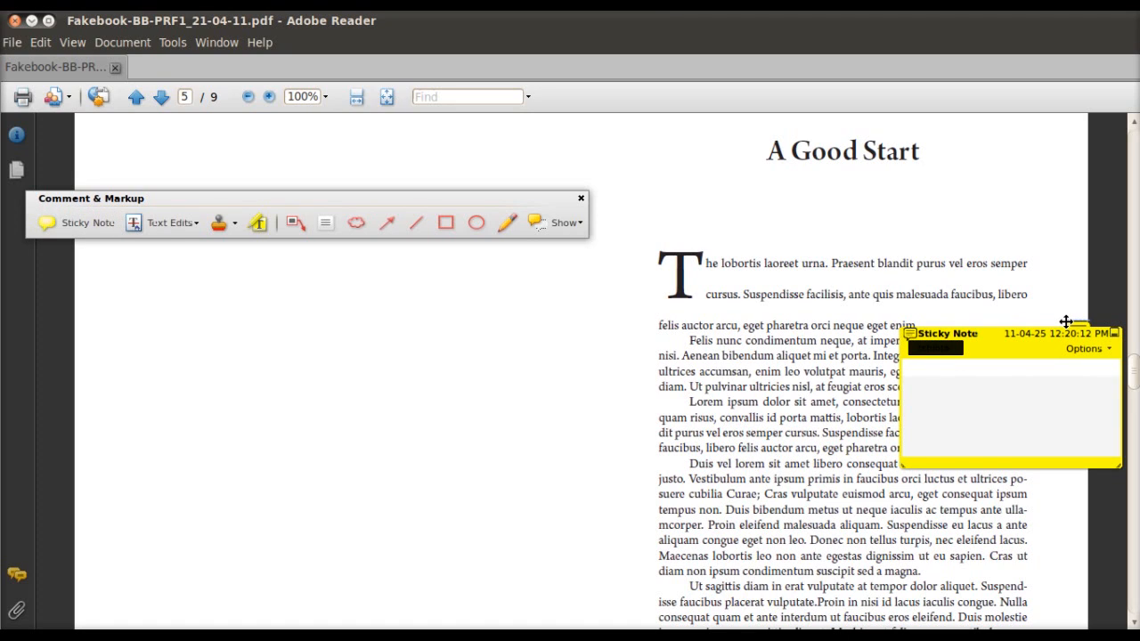
mouse_move(1036, 382)
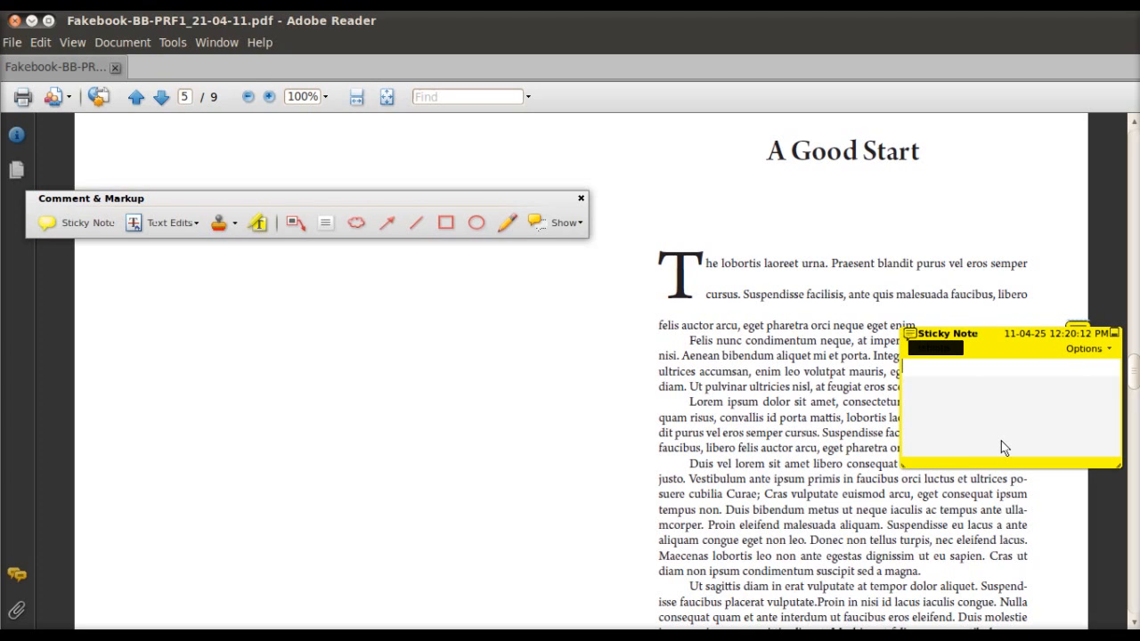
type("single s")
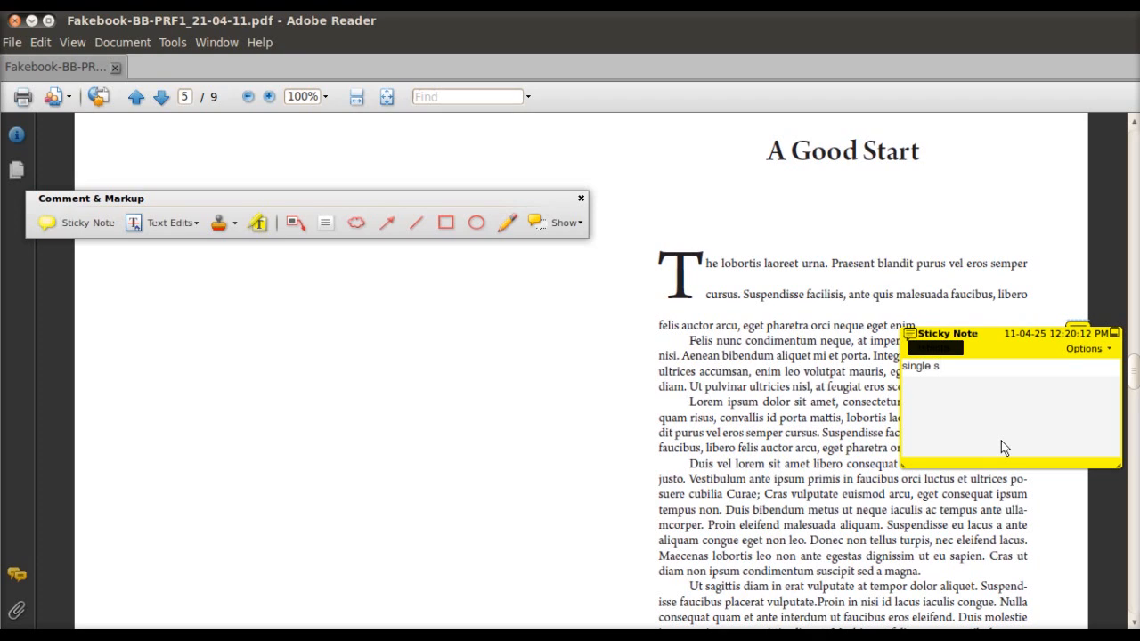
type("pace")
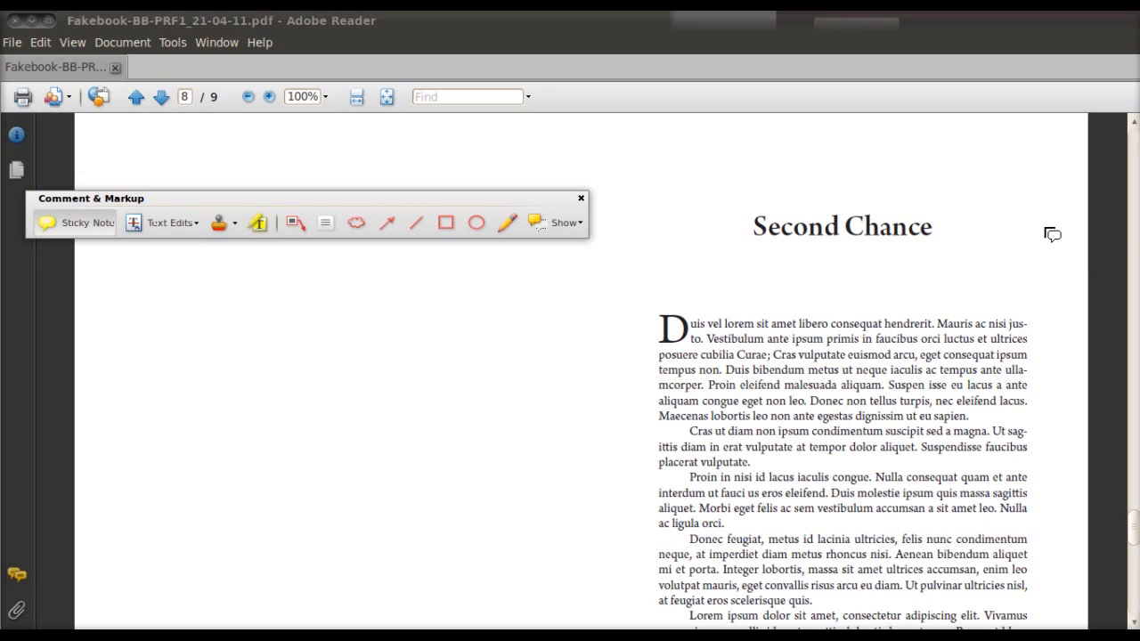
Add a sticky note by the Second Chance heading: 'please change the font size for all chapter headings'
left_click(1053, 235)
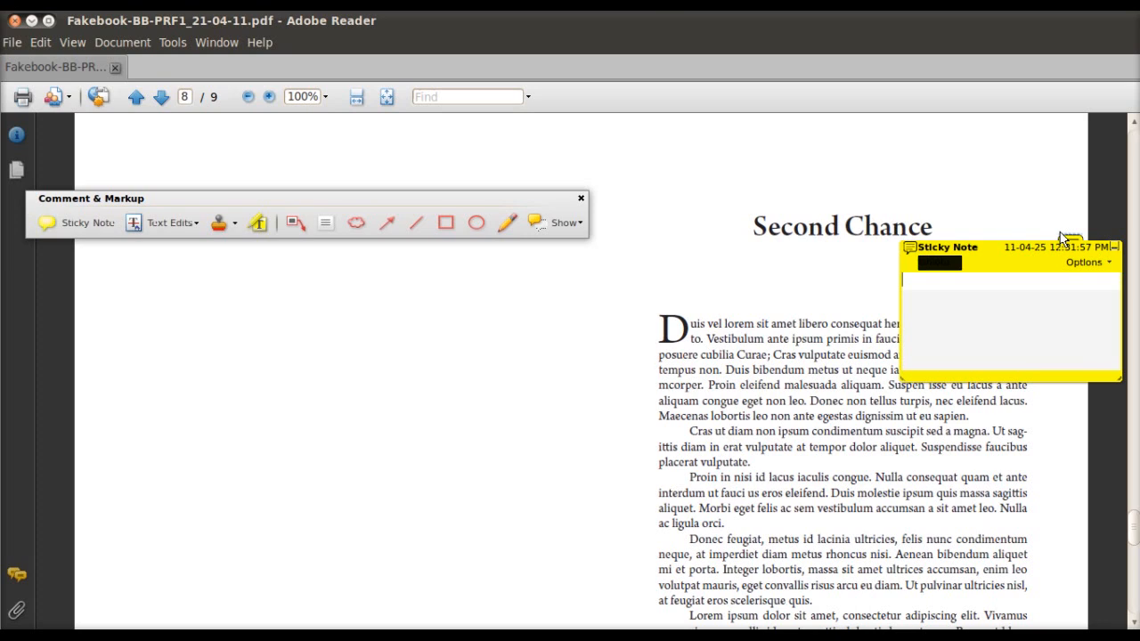
type("please change the")
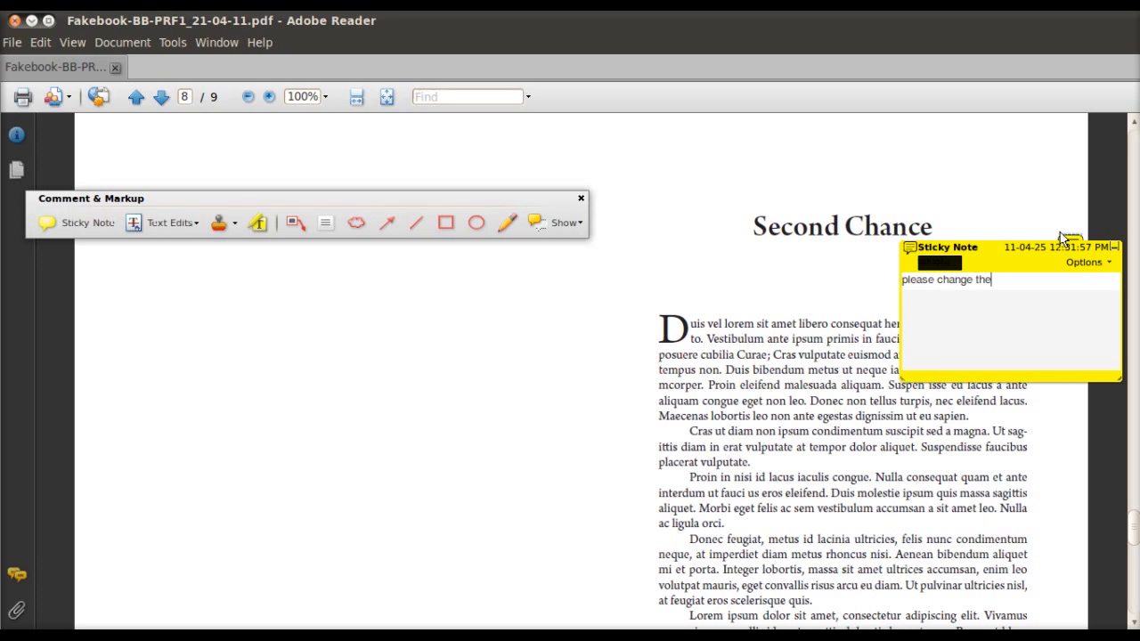
type("font size for al")
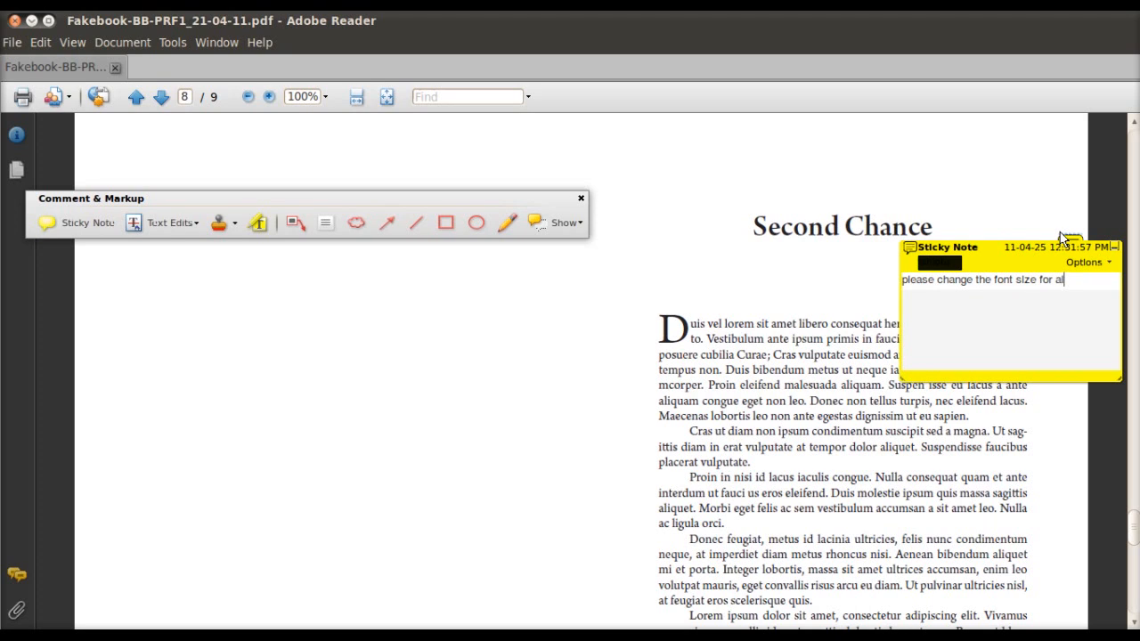
type("chapter")
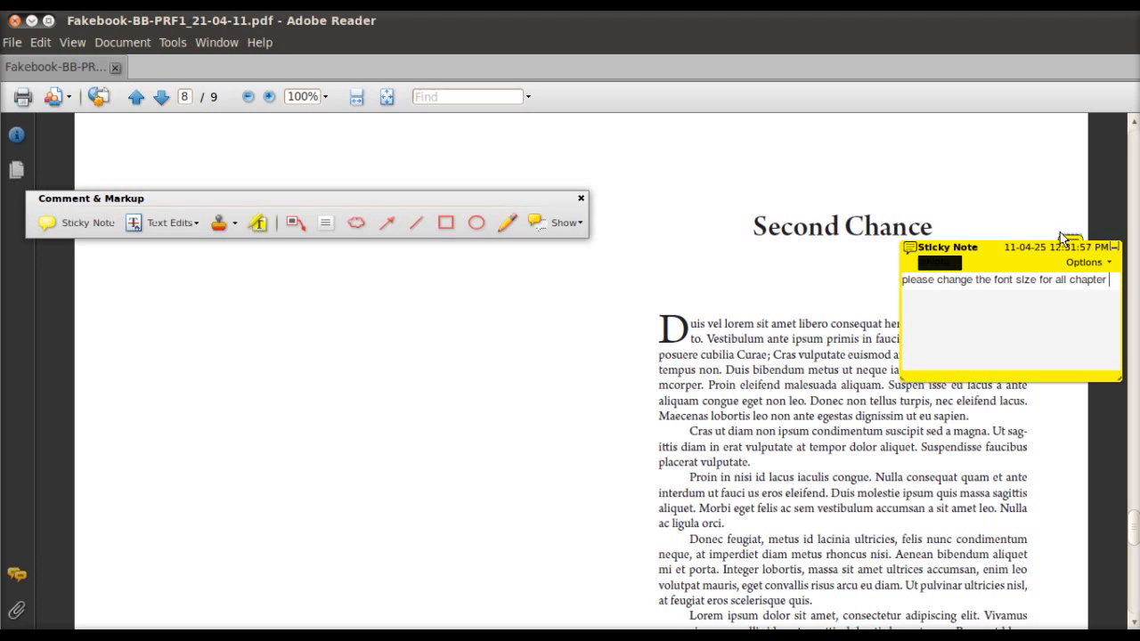
type("headings")
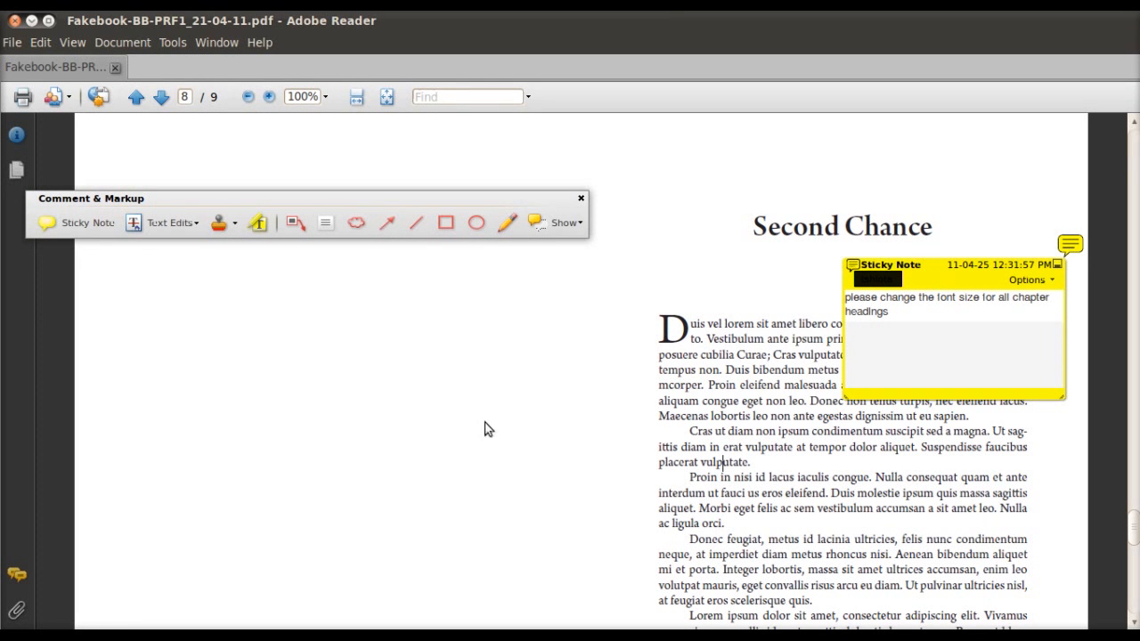
Switch back to Text Edits and dismiss the Indicating Text Edits dialog
left_click(167, 223)
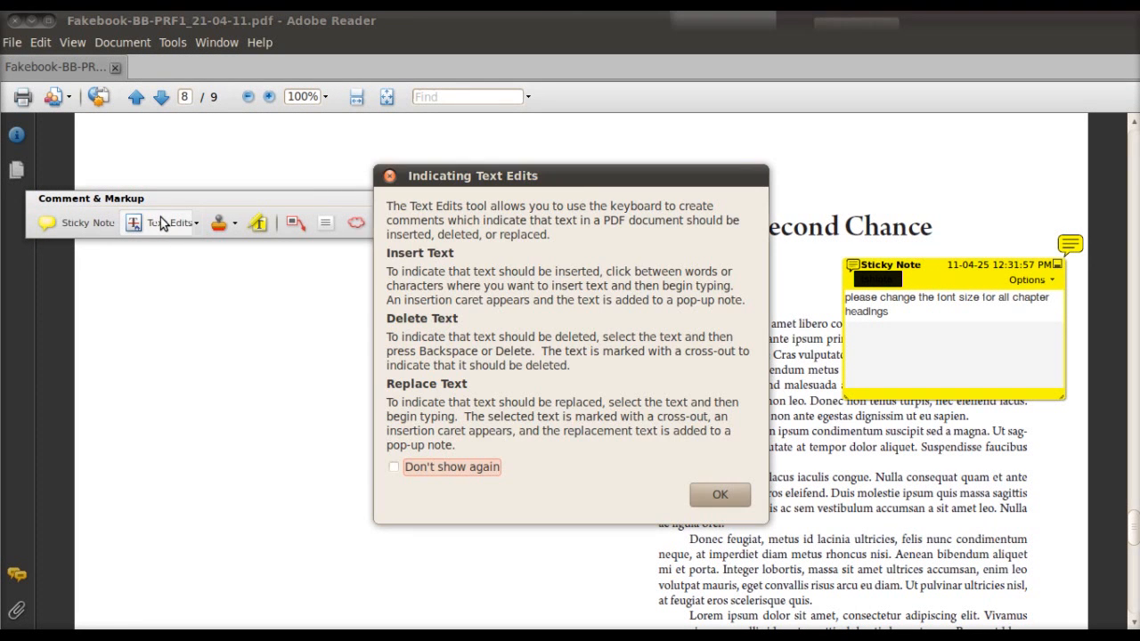
left_click(719, 495)
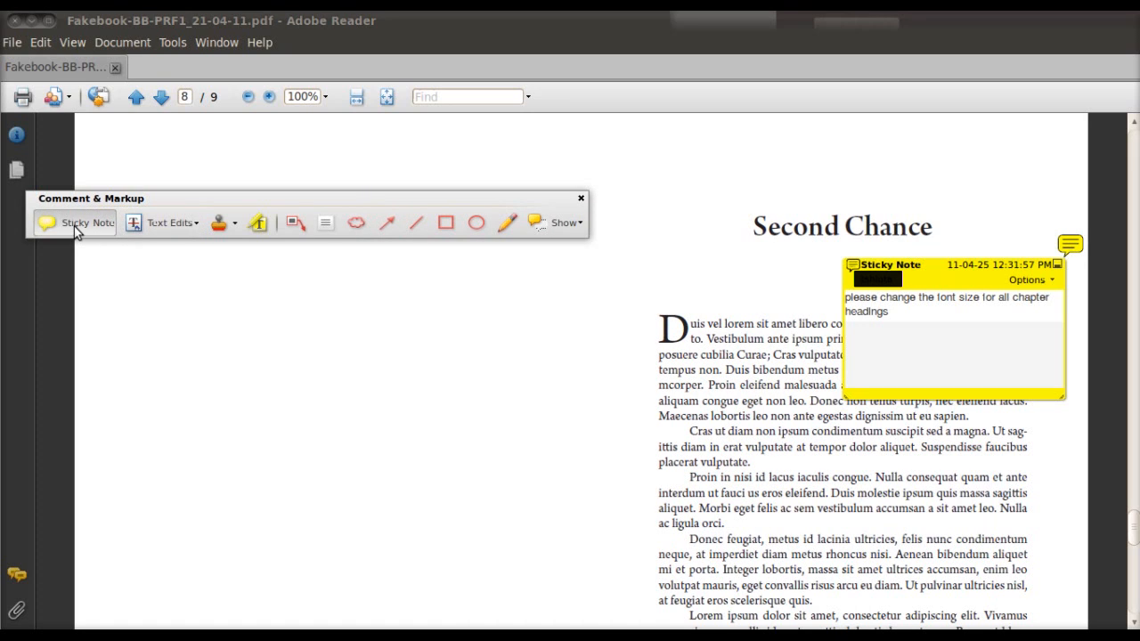
mouse_move(817, 360)
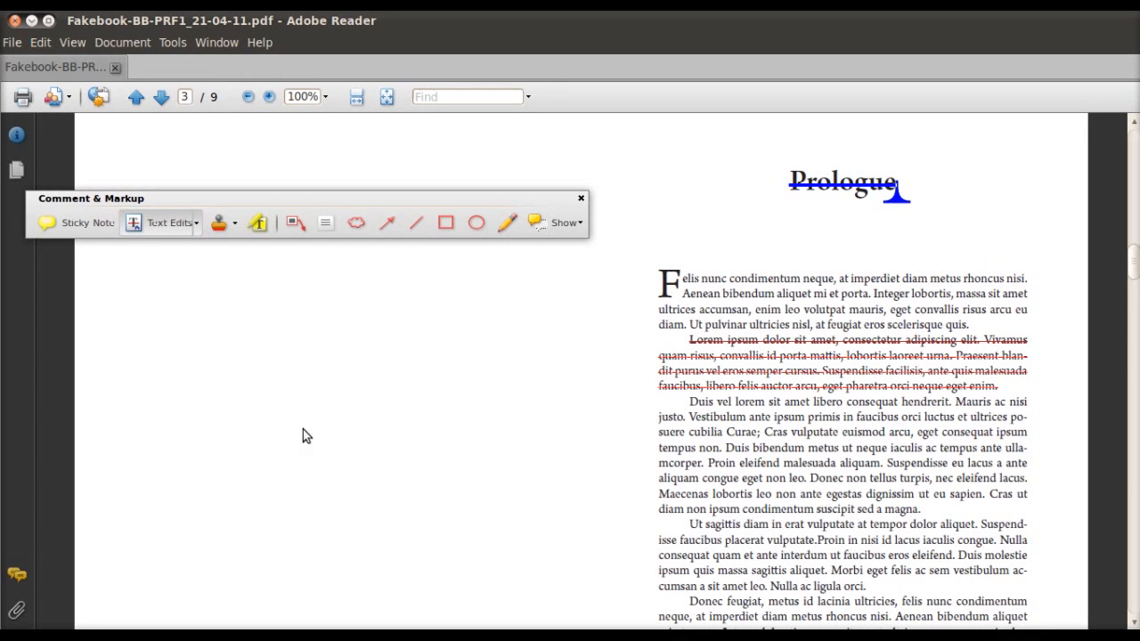
mouse_move(281, 456)
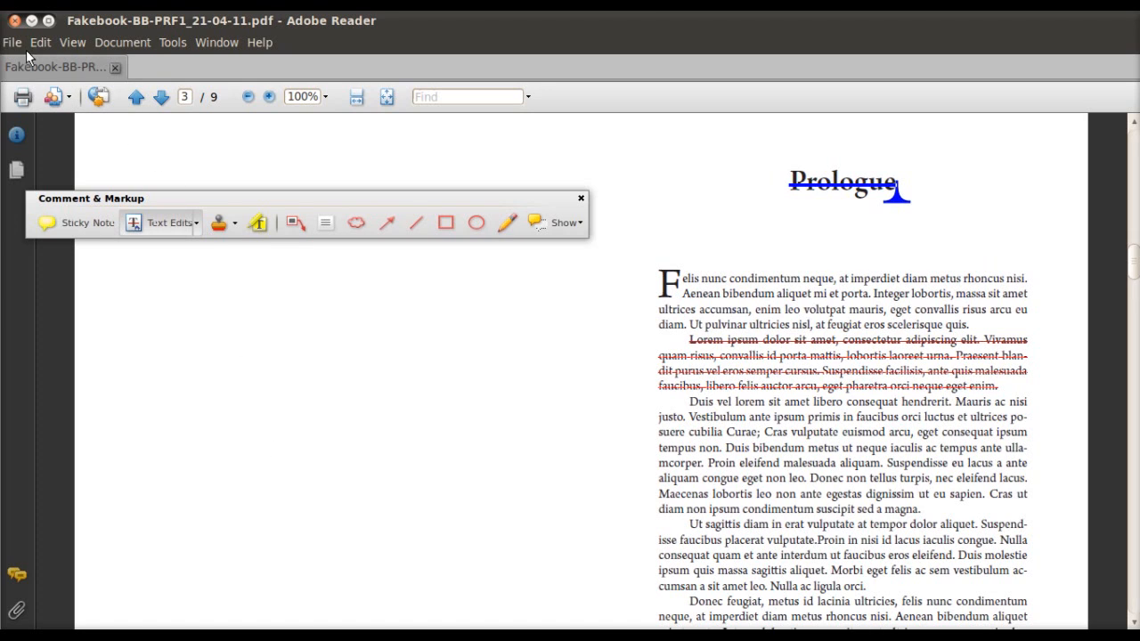
Save the annotated proof from the File menu
left_click(10, 42)
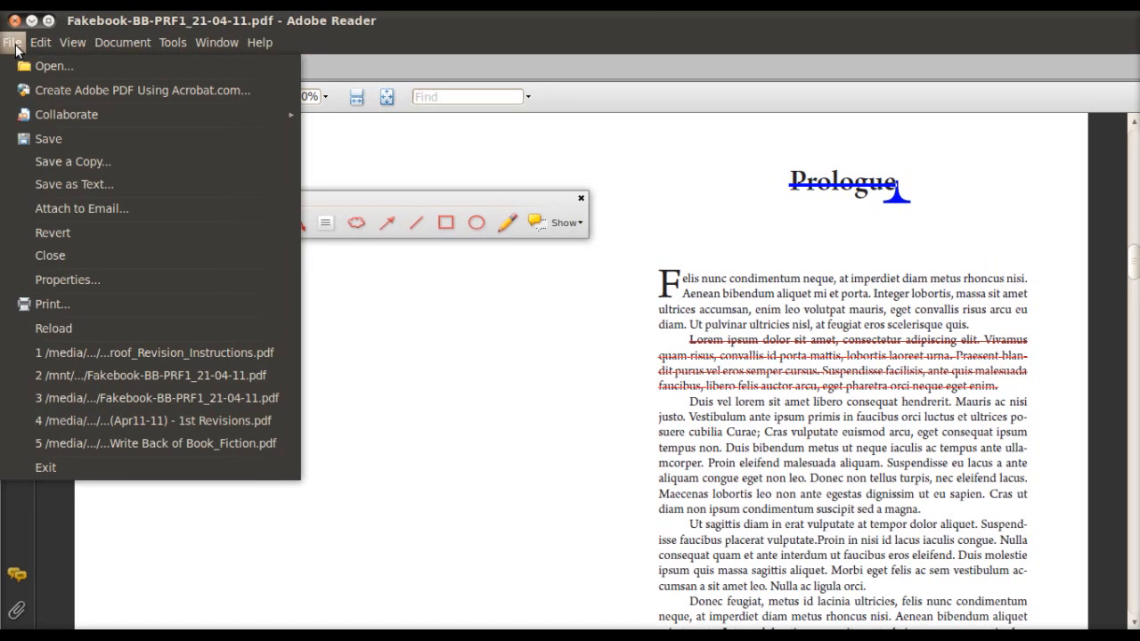
mouse_move(114, 139)
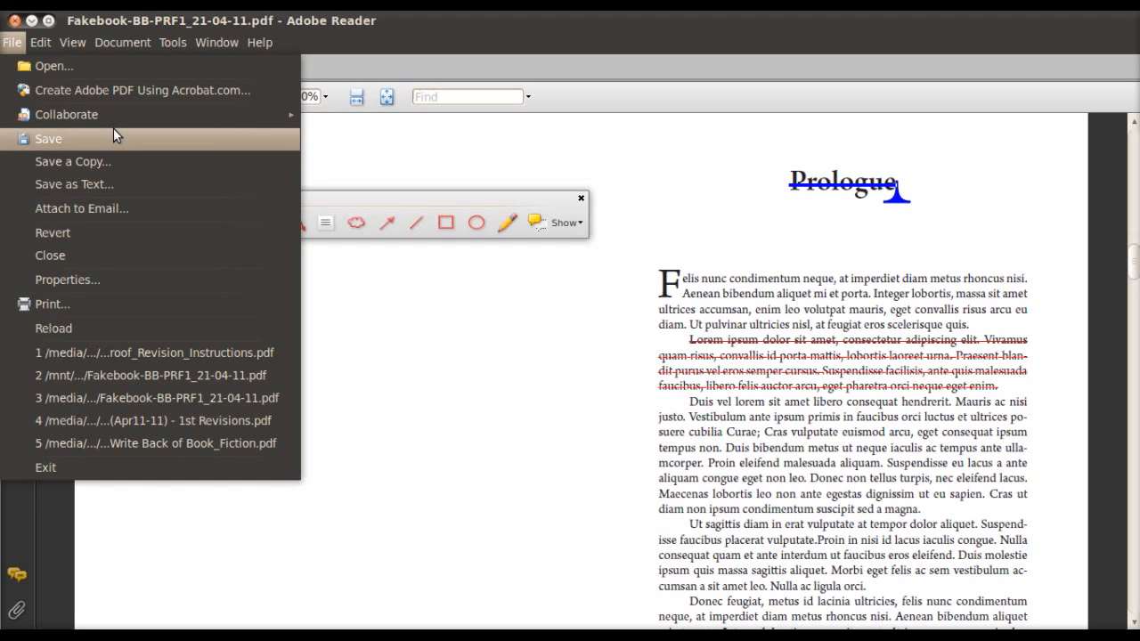
mouse_move(114, 142)
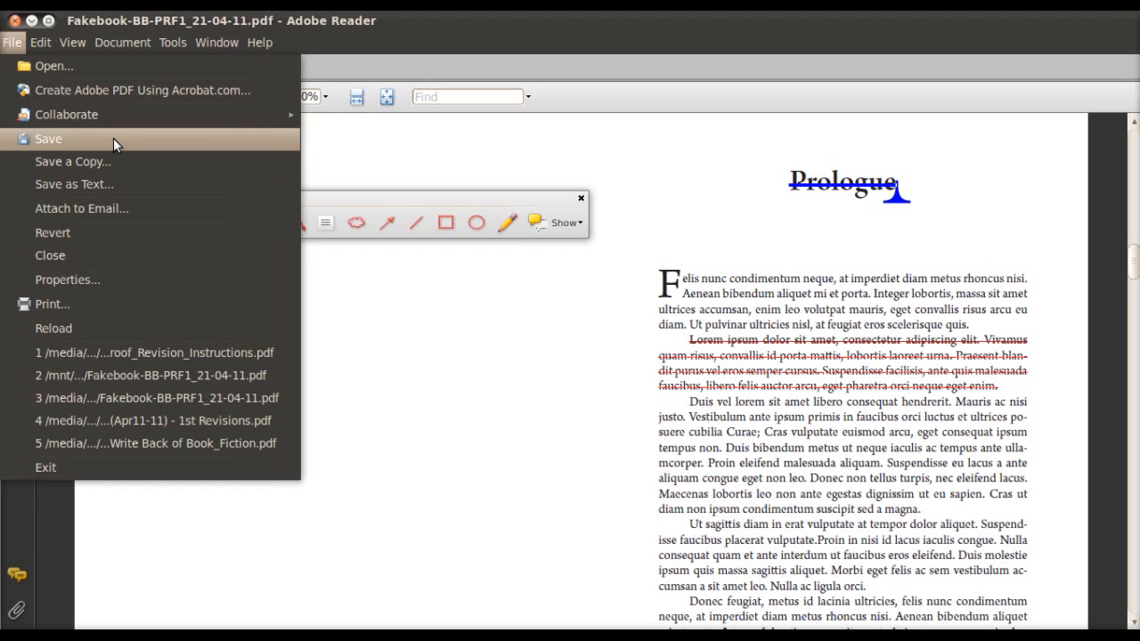